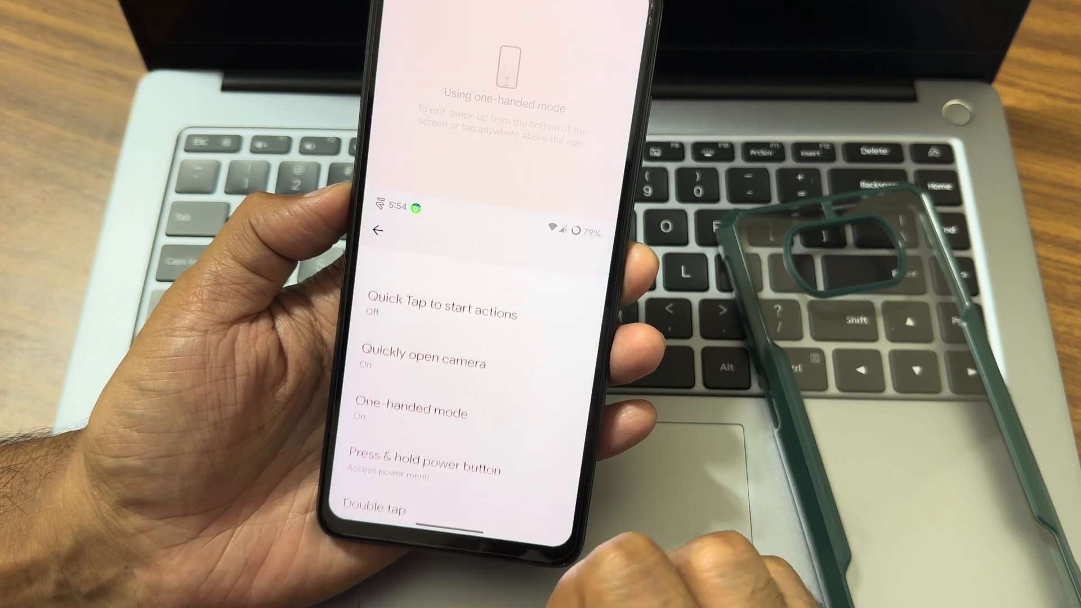
- Leave the Gestures page and open Accessibility from the Settings list
scroll("up", 3)
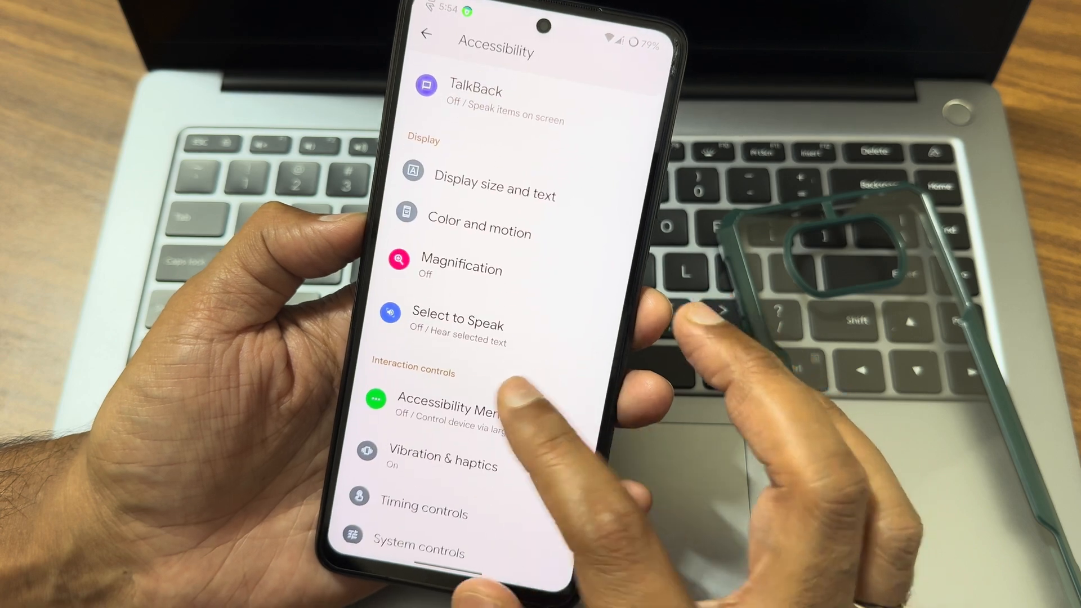
left_click(441, 399)
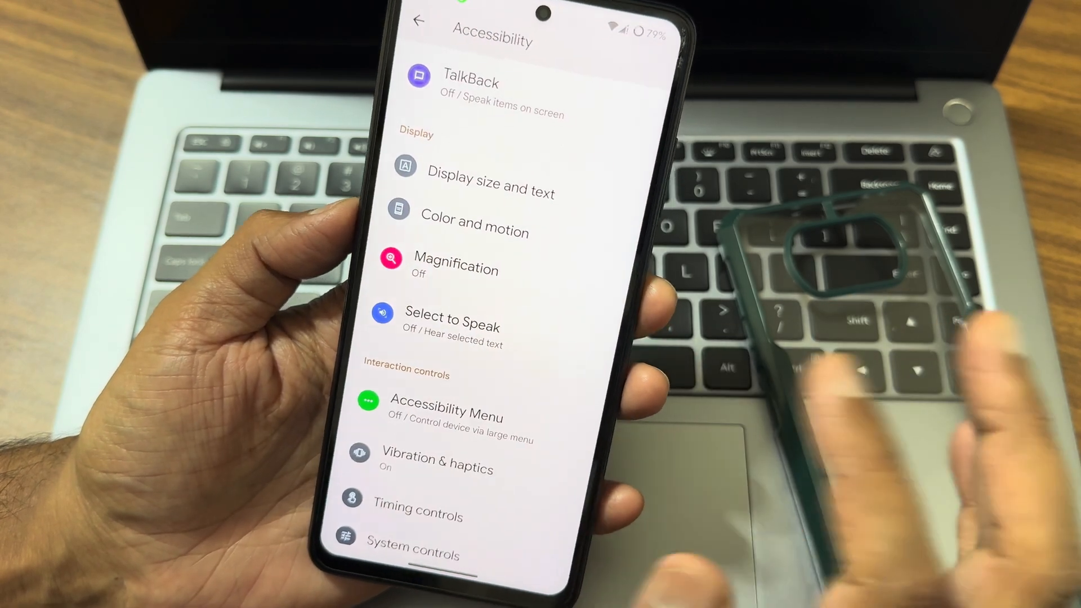
left_click(491, 177)
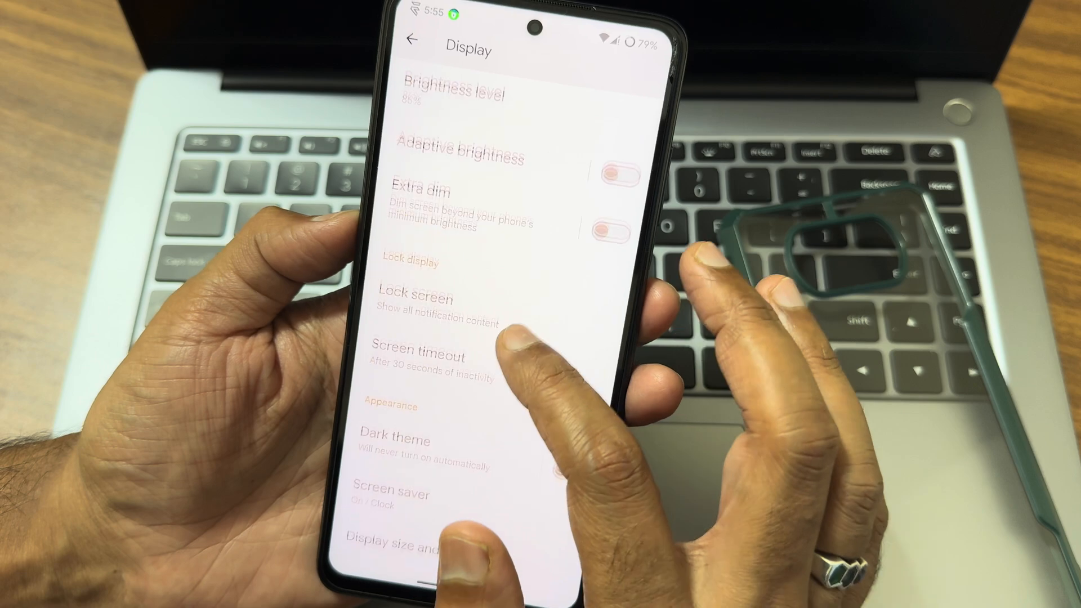
- Set Dark theme's custom theme to Vivid (Monet), then return to Display settings
scroll("up", 3)
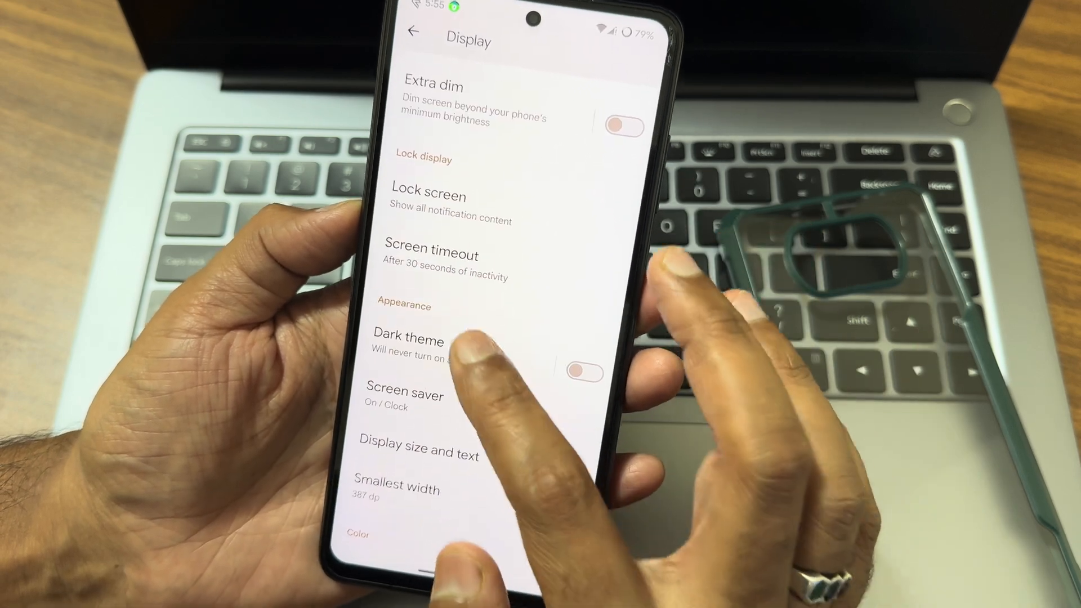
left_click(408, 341)
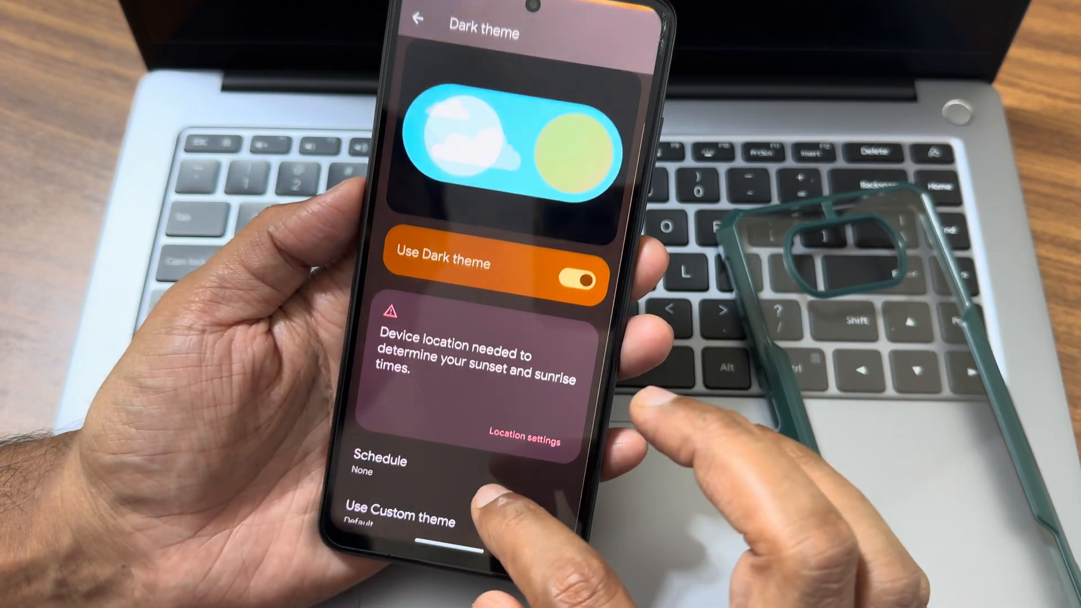
left_click(401, 515)
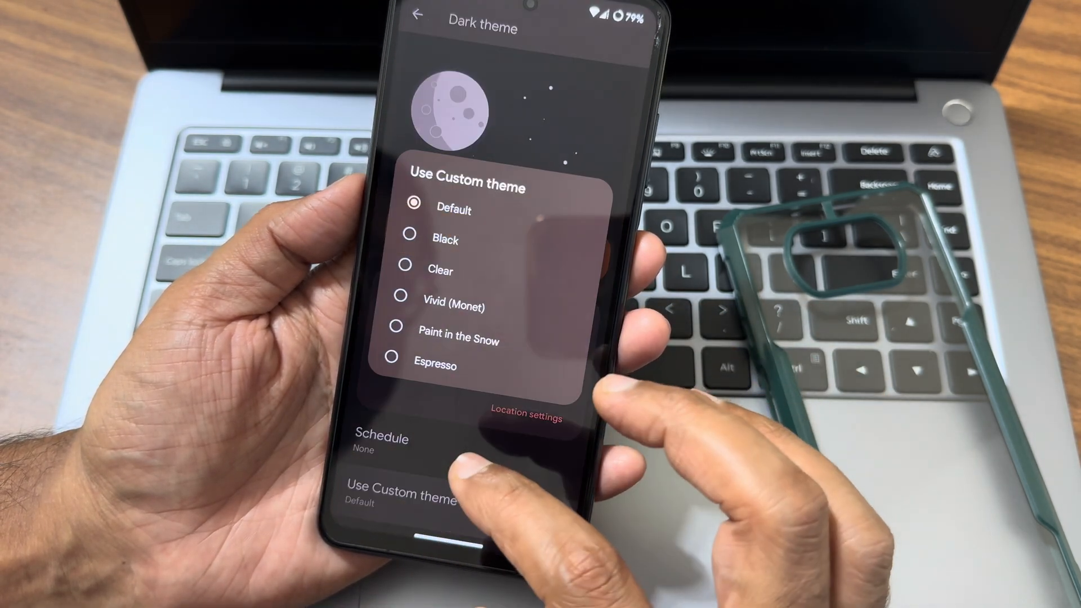
left_click(398, 296)
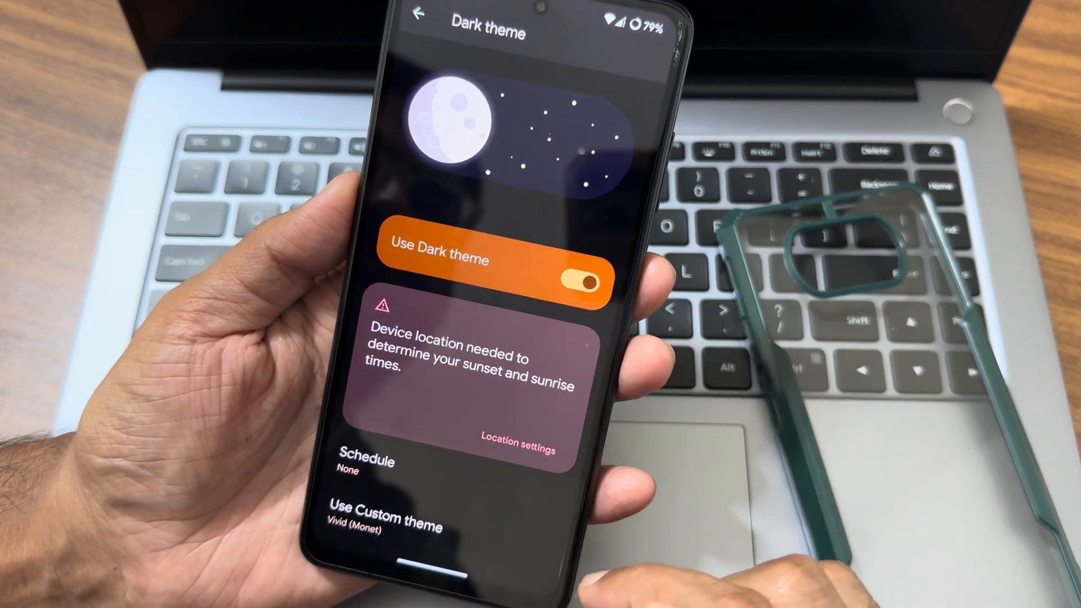
left_click(583, 277)
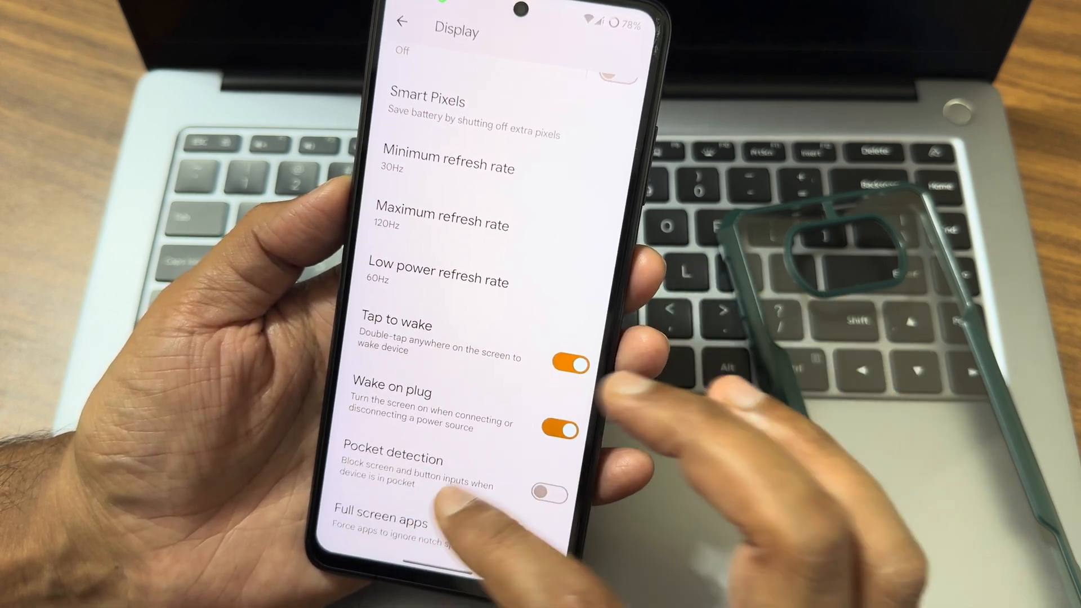
- Review the remaining Display options, then go back to the main Settings list
left_click(391, 522)
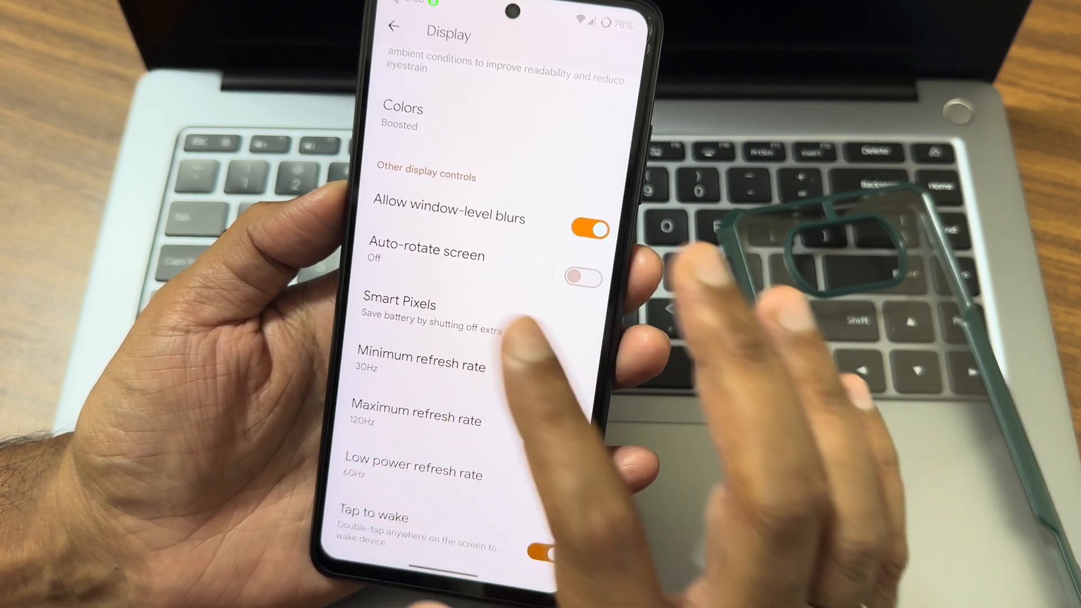
left_click(400, 304)
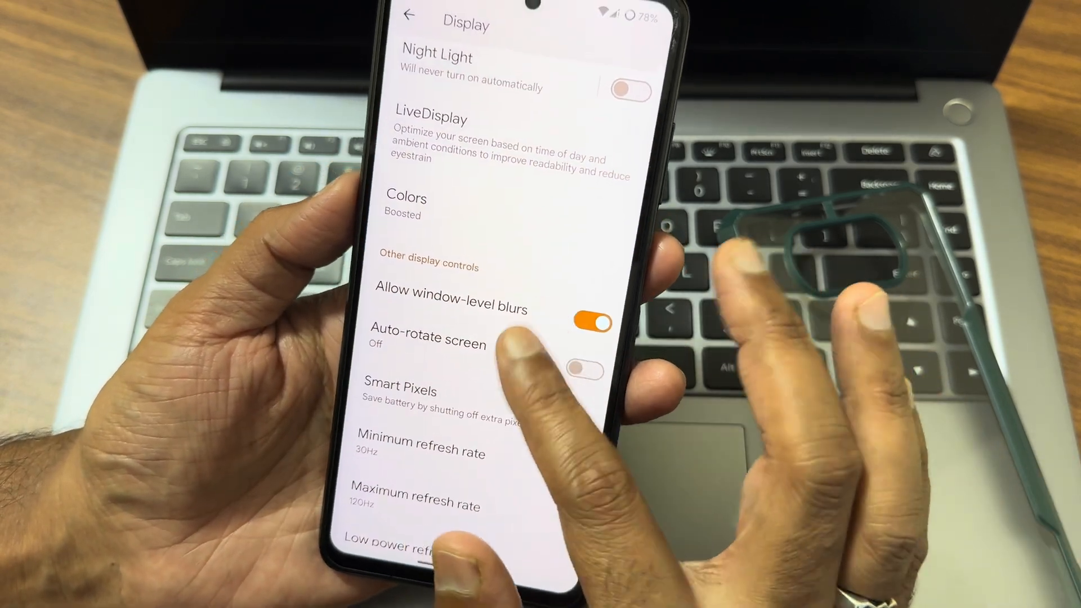
left_click(436, 55)
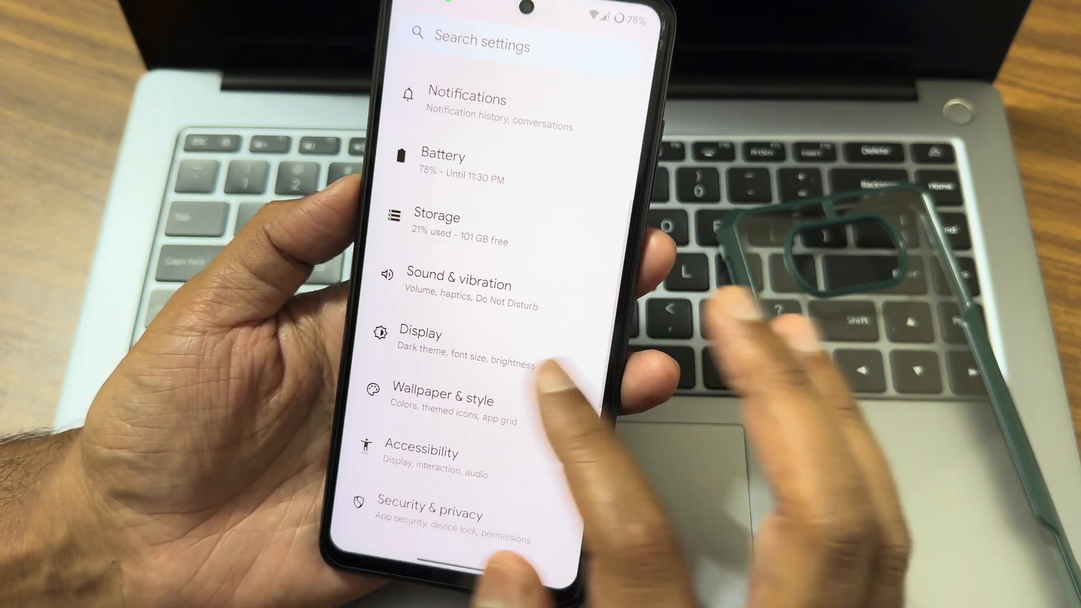
- Browse the Sound & vibration options, ending on the Extreme Battery Saver app list
left_click(457, 283)
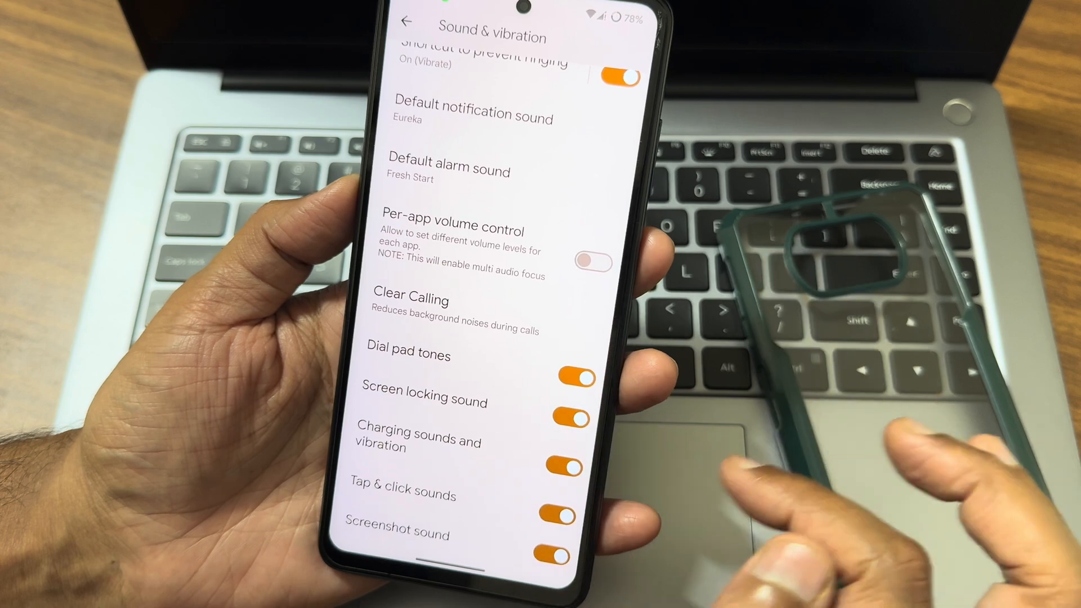
scroll("up", 3)
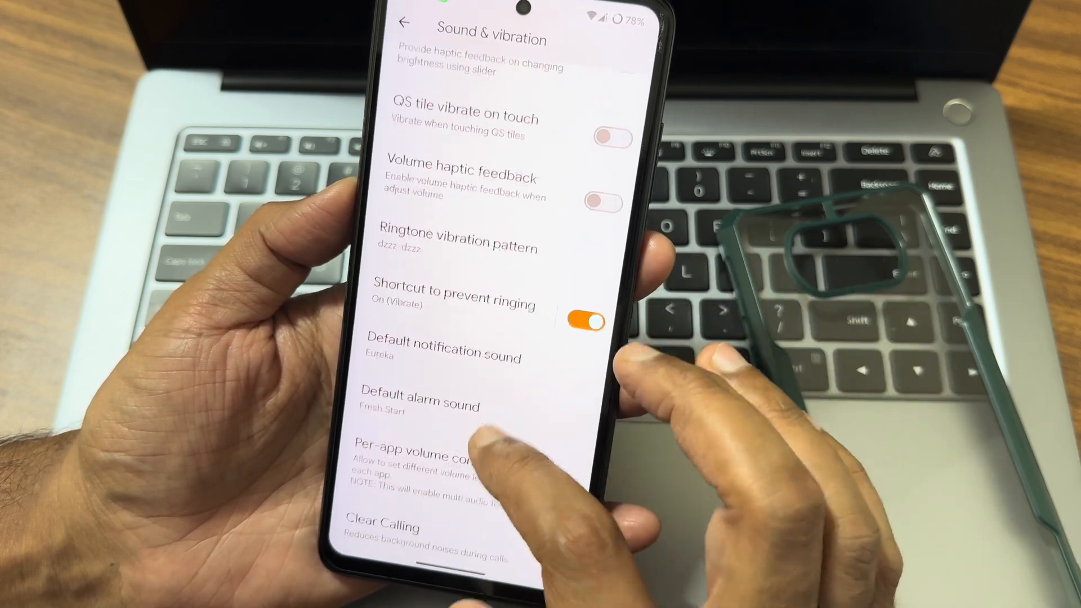
left_click(455, 238)
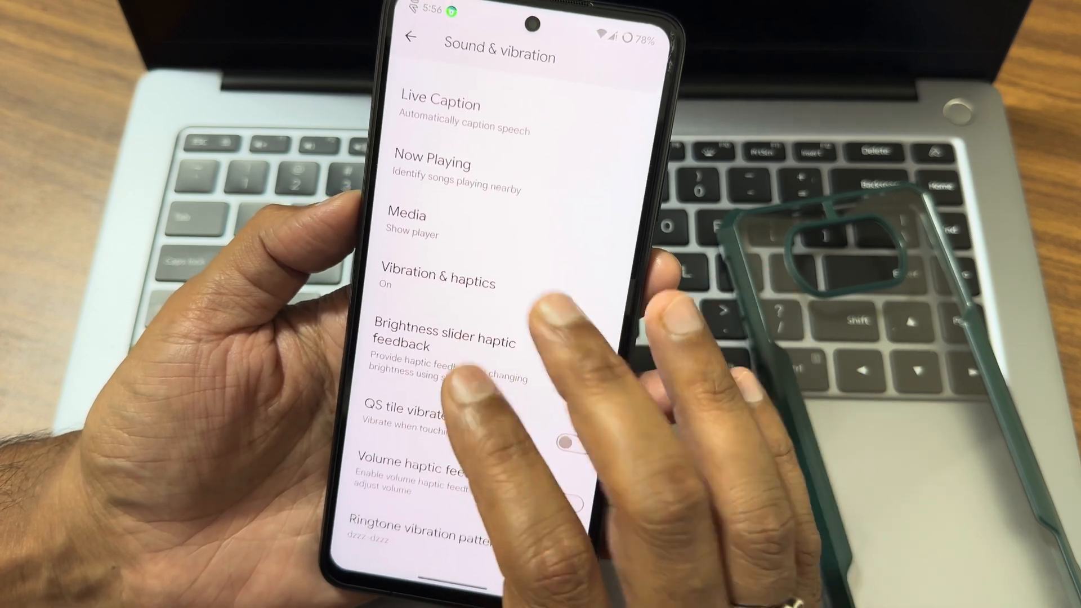
left_click(437, 283)
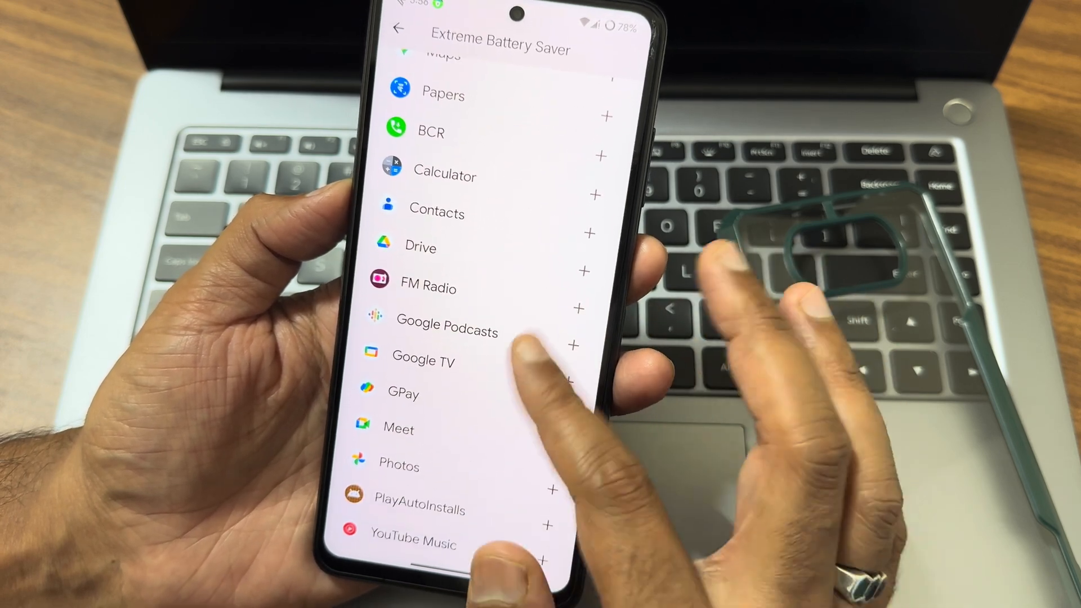
- Back out through Battery Saver and Battery pages to the main Settings list
left_click(396, 28)
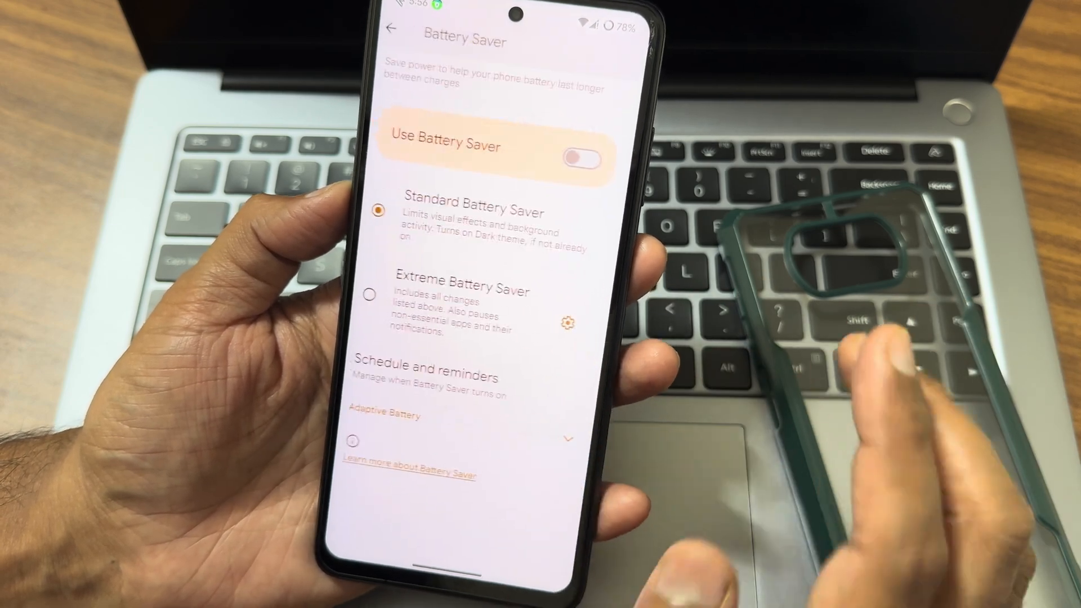
left_click(392, 29)
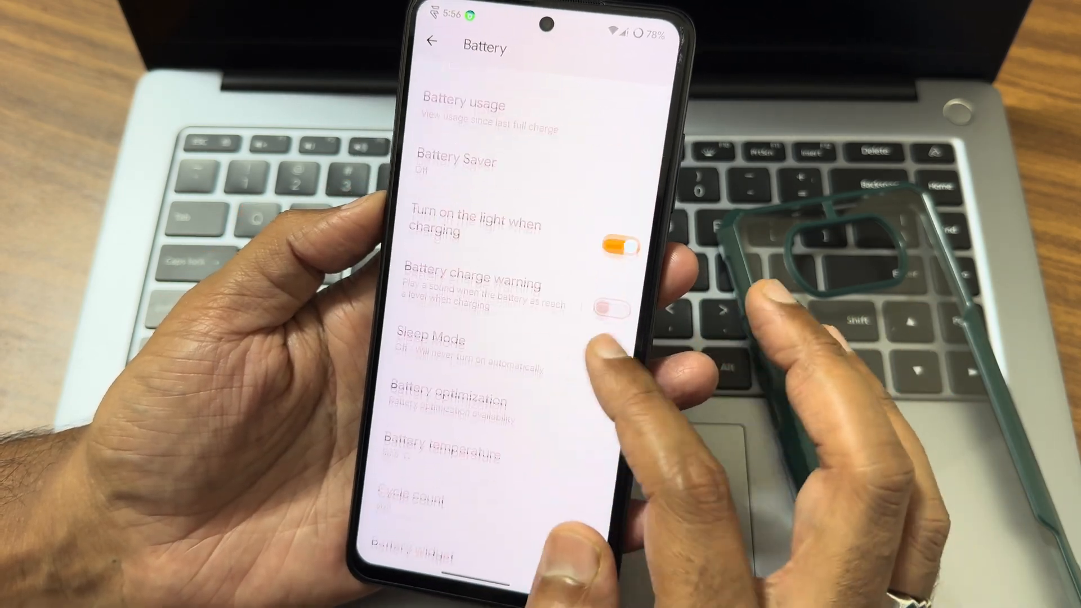
scroll("up", 3)
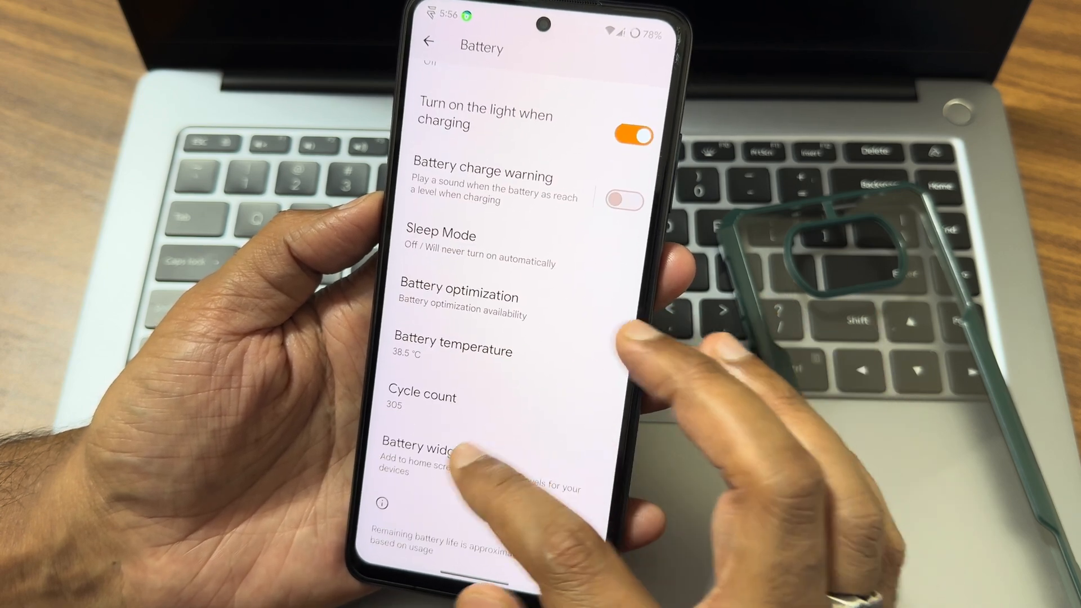
left_click(429, 42)
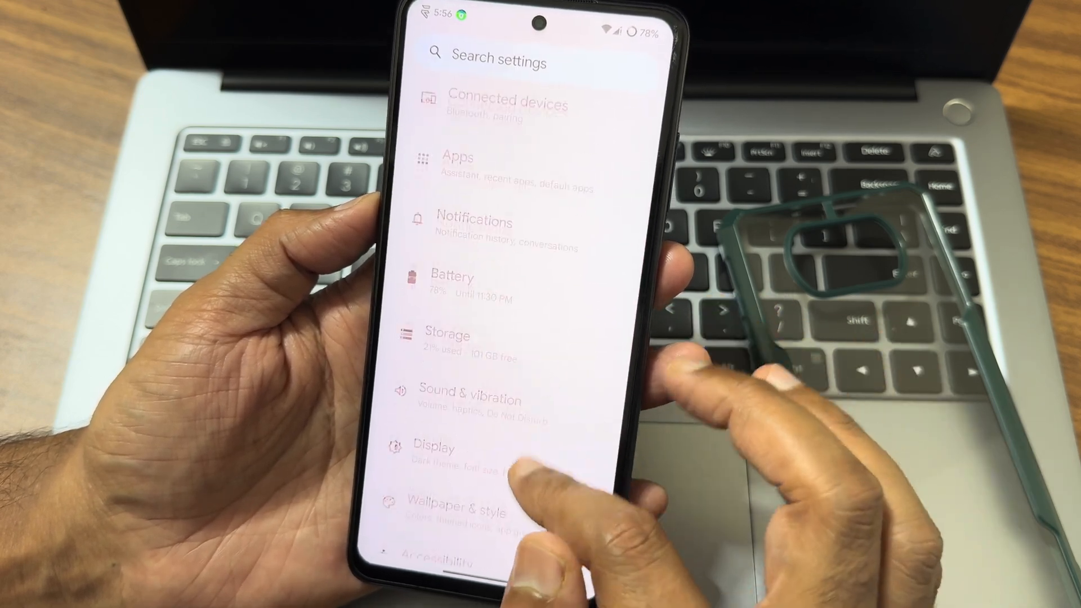